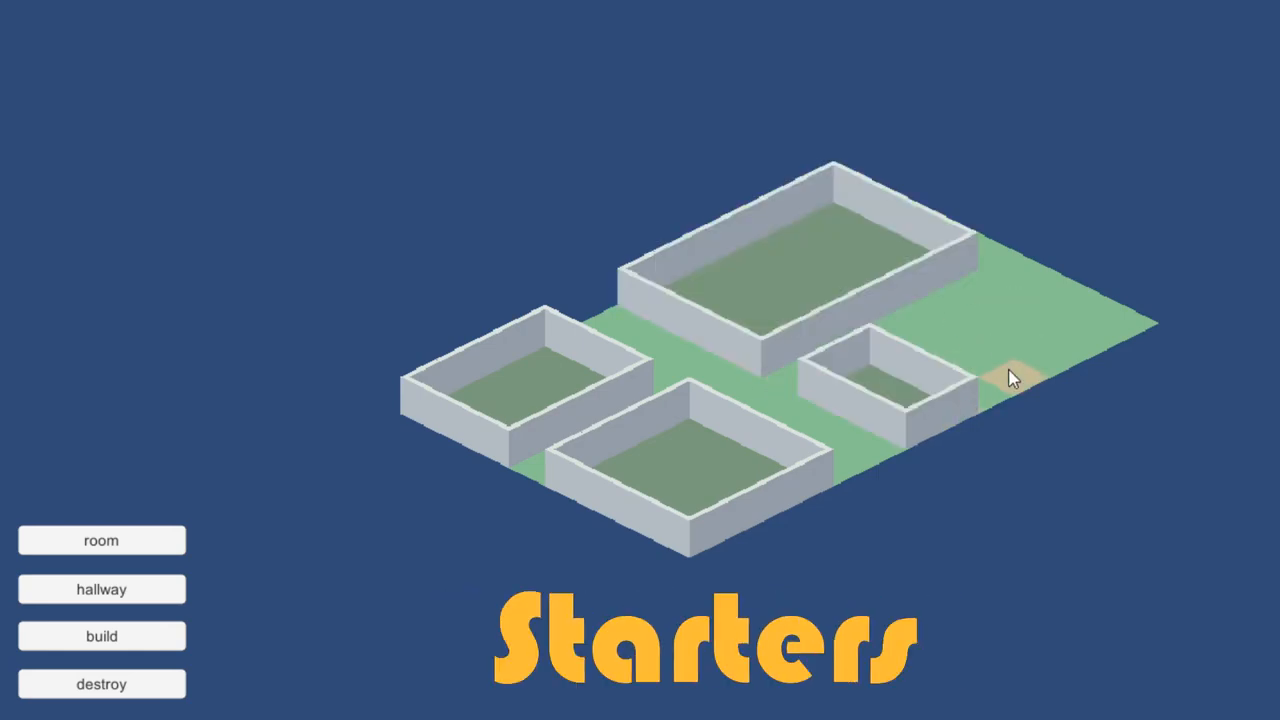
- Place another walled room at the right edge of the green grid
click(1010, 378)
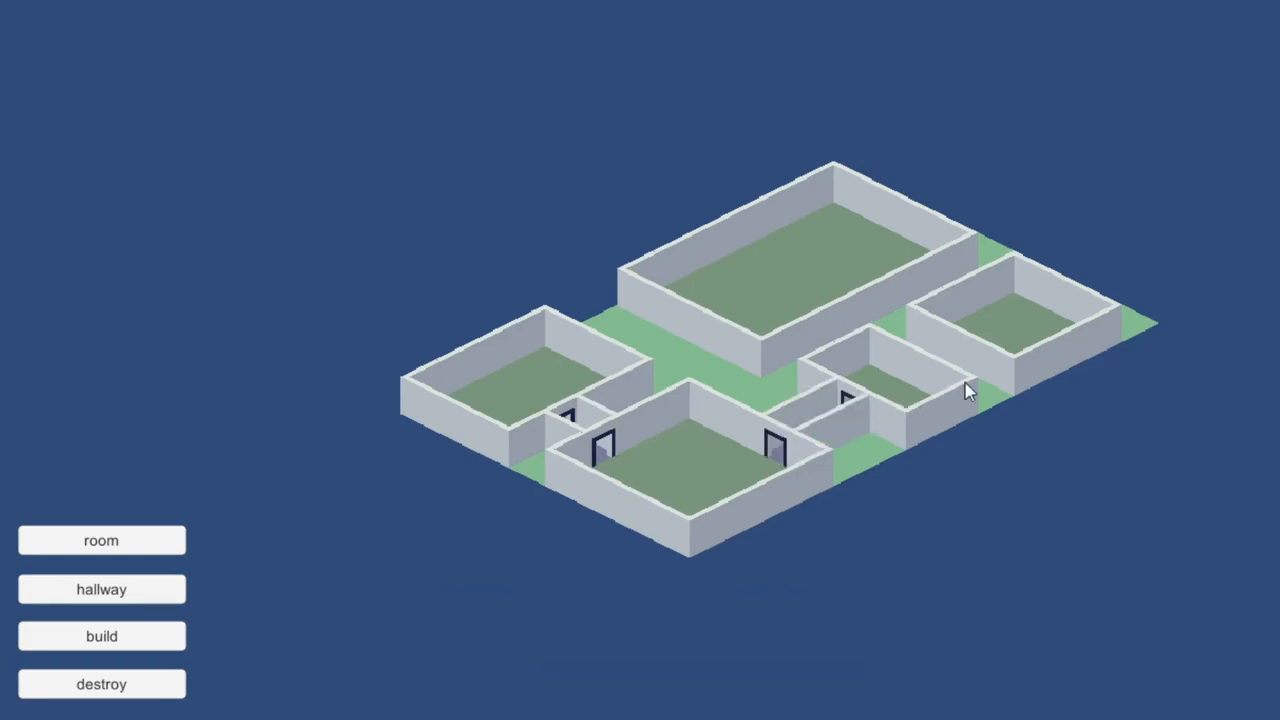
click(101, 684)
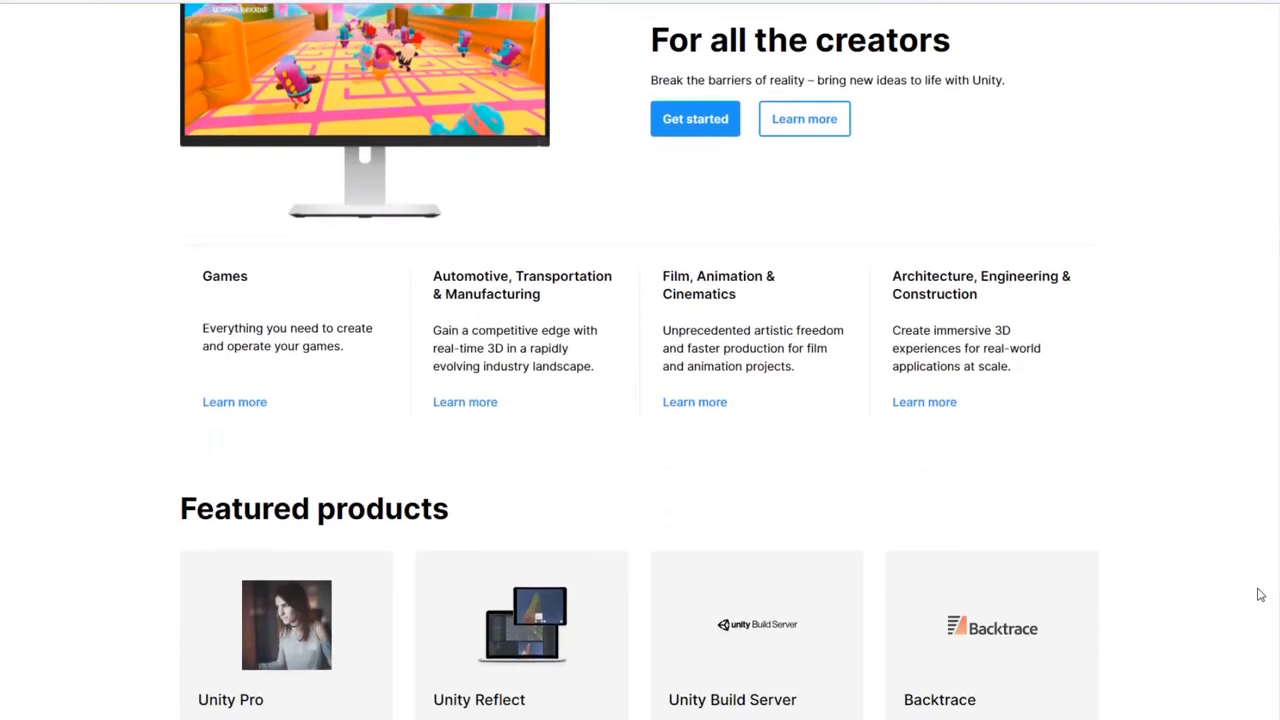
scroll(down, 3)
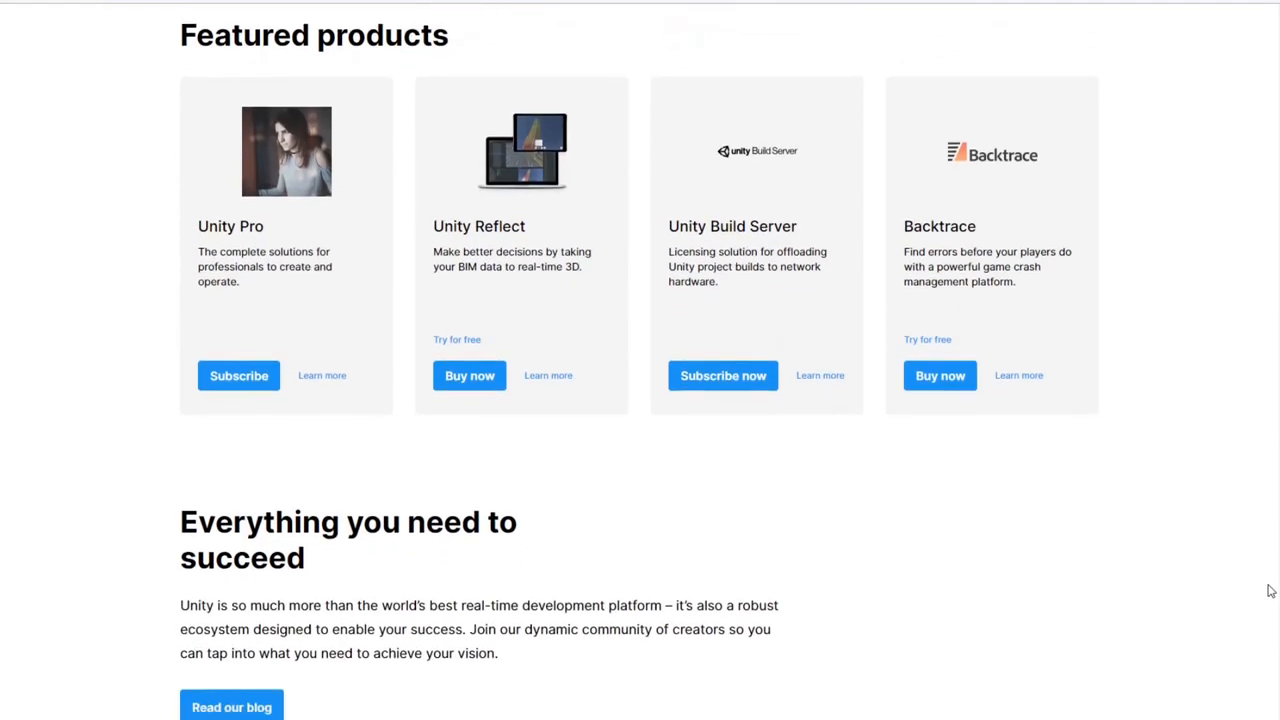
scroll(down, 3)
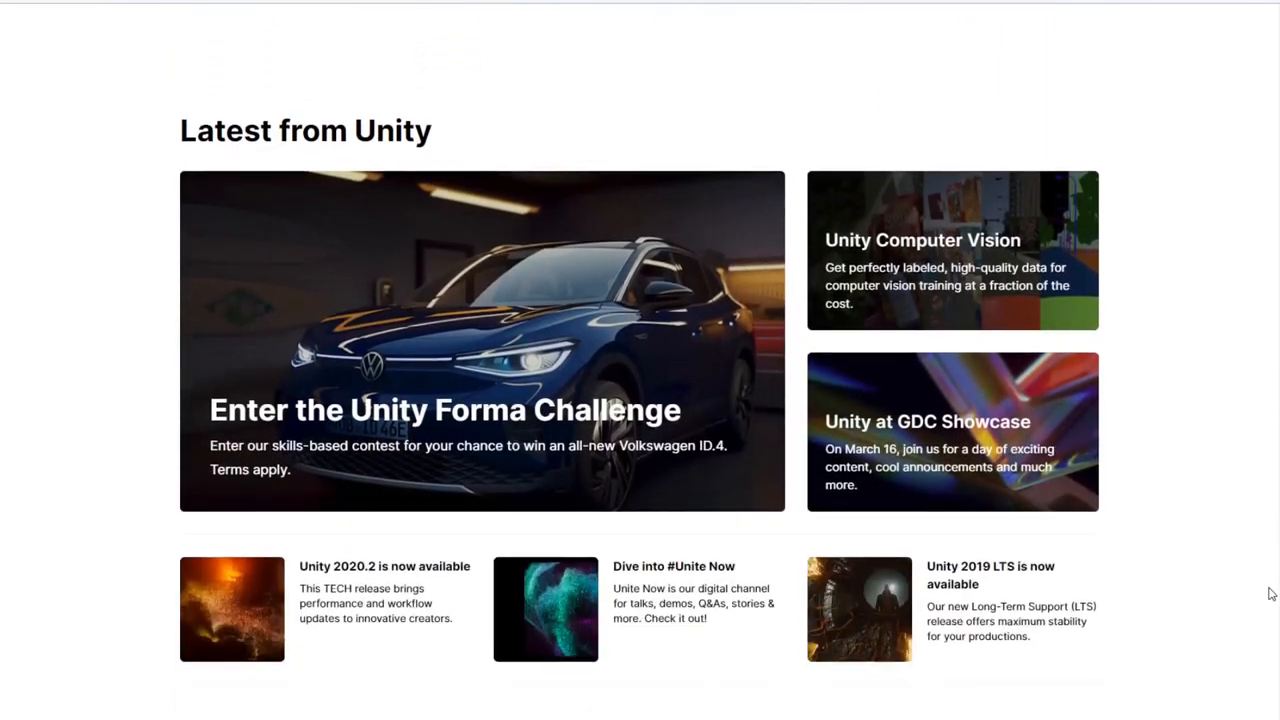
scroll(down, 3)
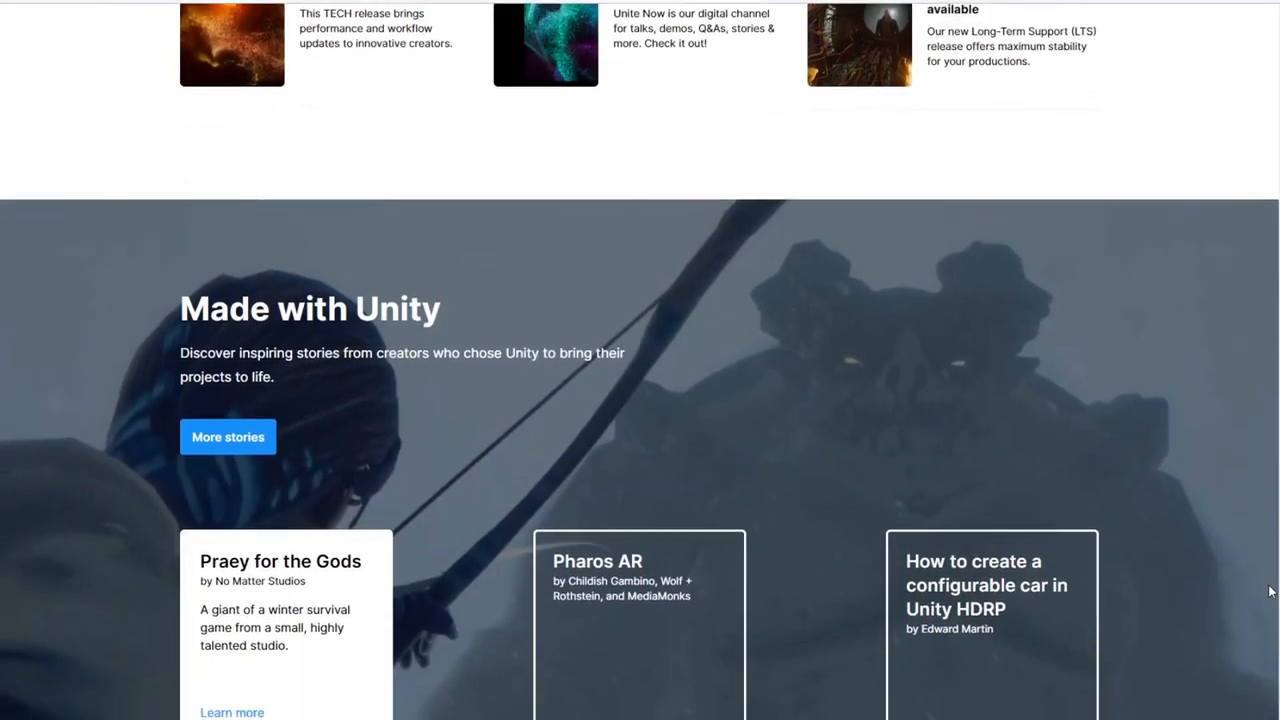
scroll(down, 3)
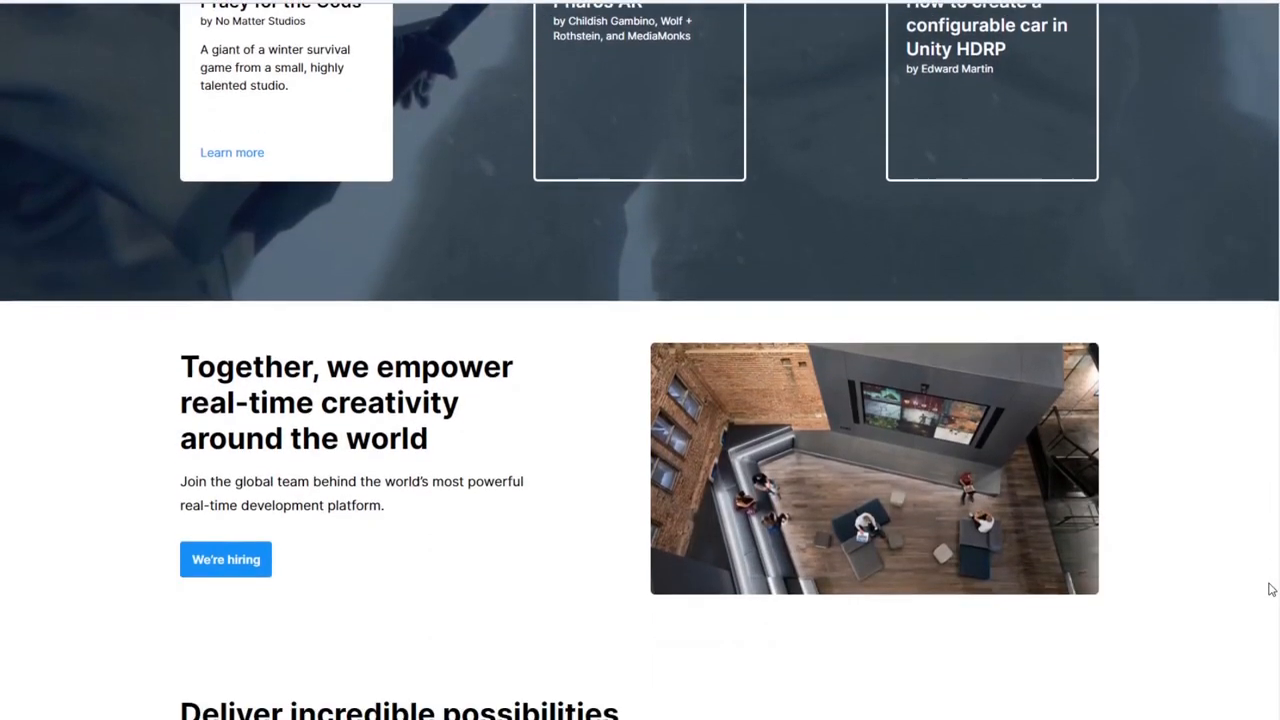
scroll(down, 3)
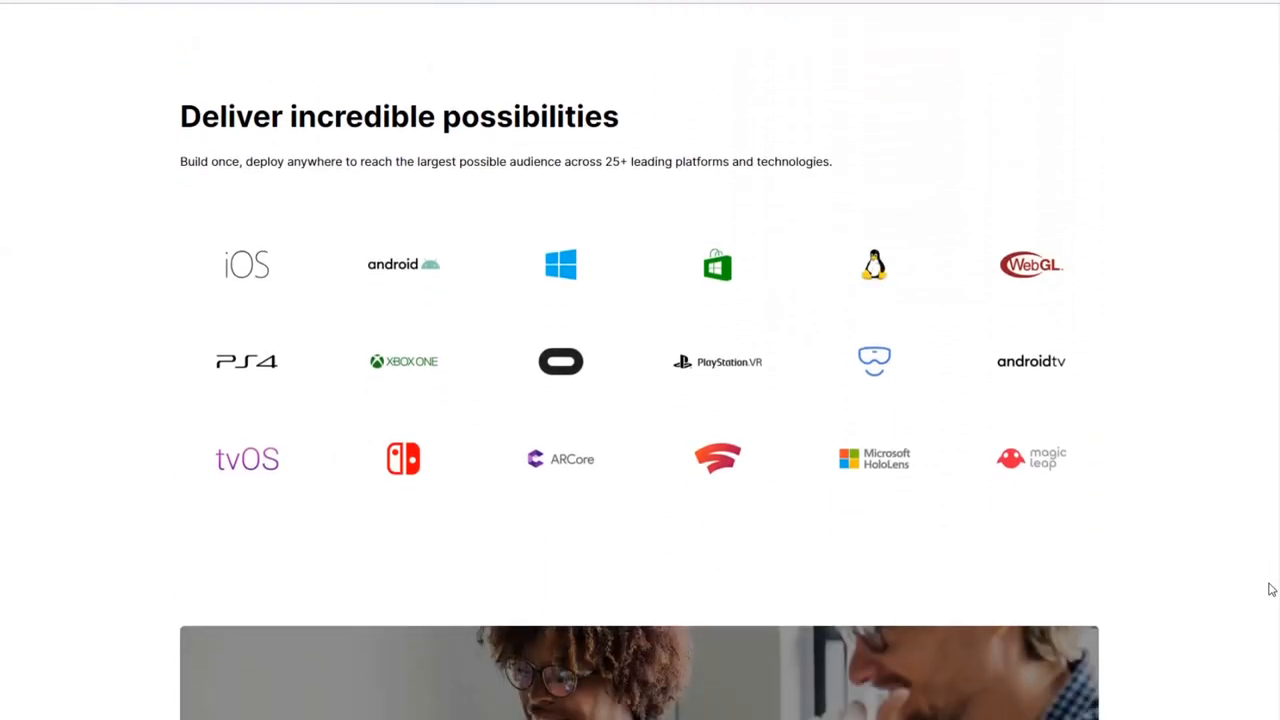
scroll(down, 3)
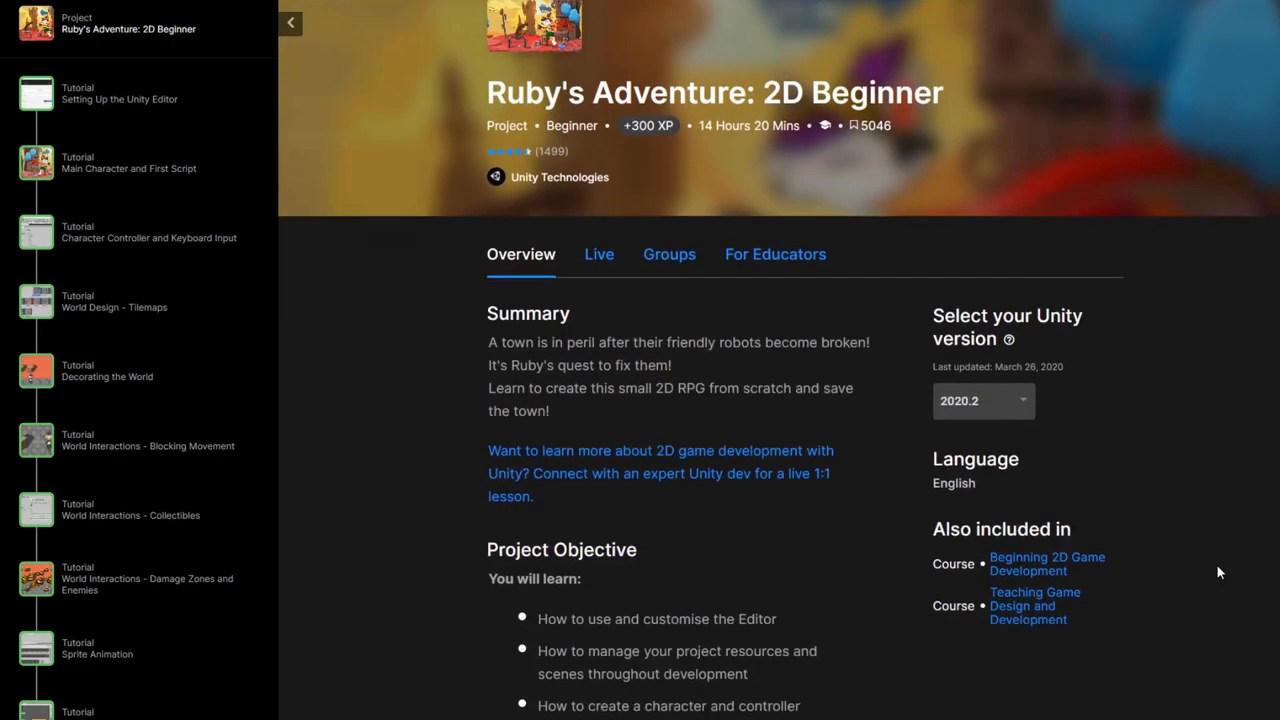
scroll(down, 3)
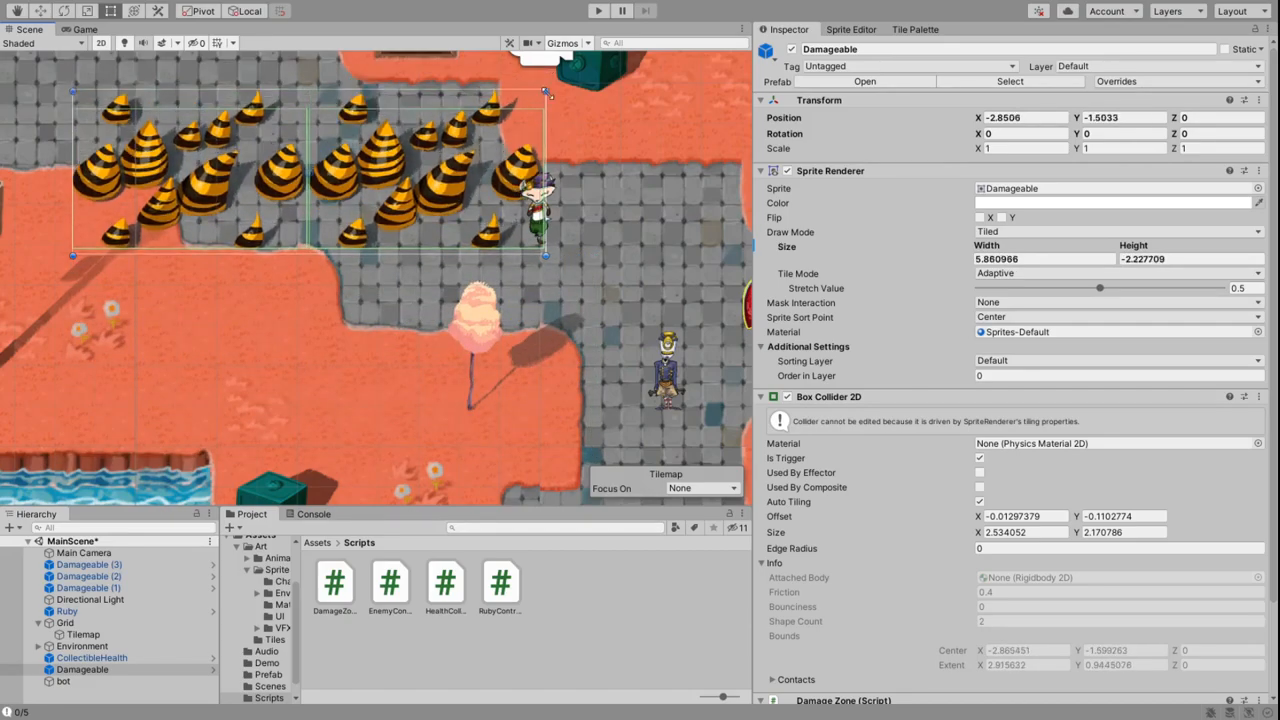
click(600, 11)
text(Space BAse)
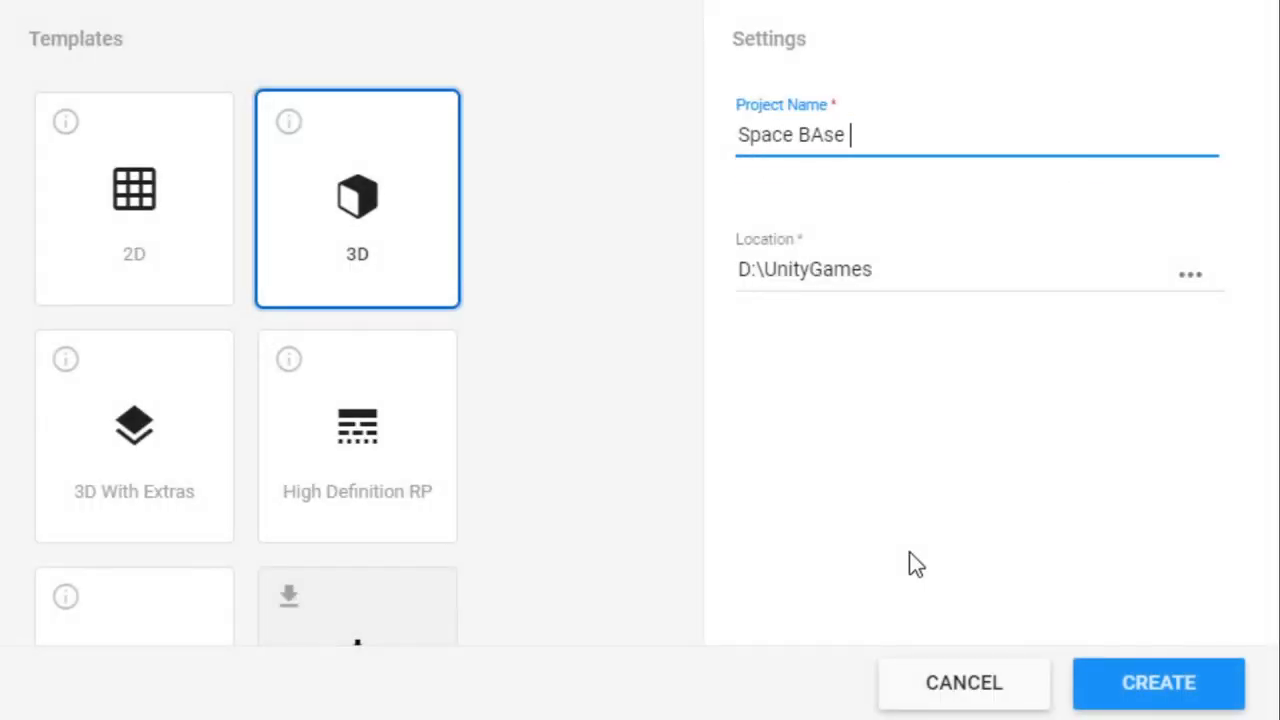
- Create the 3D project 'Space Base' in D:\UnityGames
click(1158, 683)
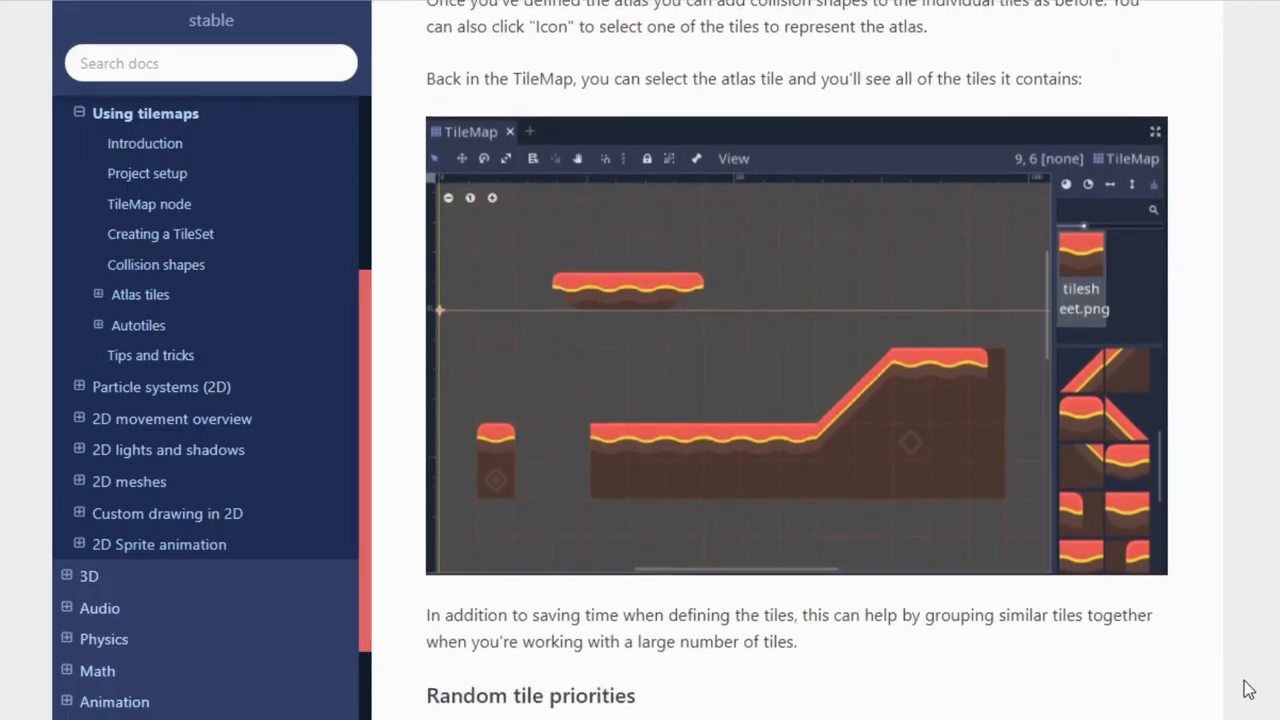
scroll(down, 3)
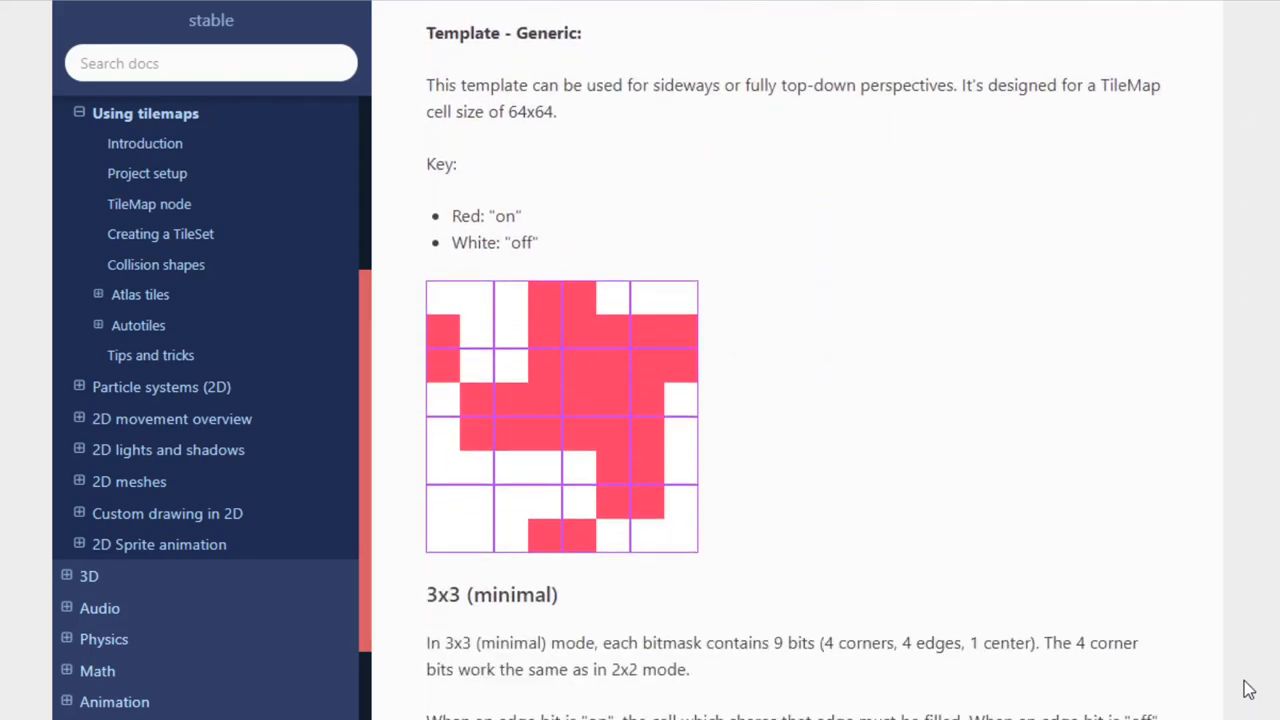
scroll(down, 3)
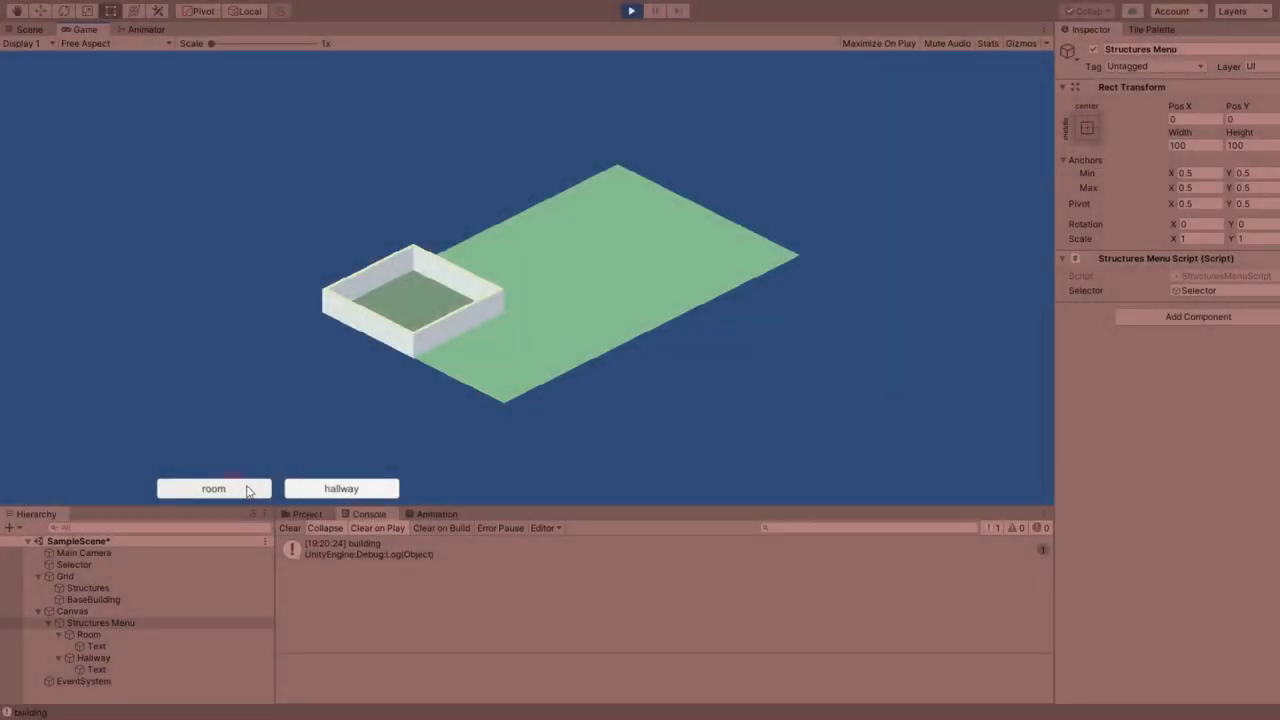
- Switch to the hallway tool in play mode and review the hallway rule tile setup
click(341, 488)
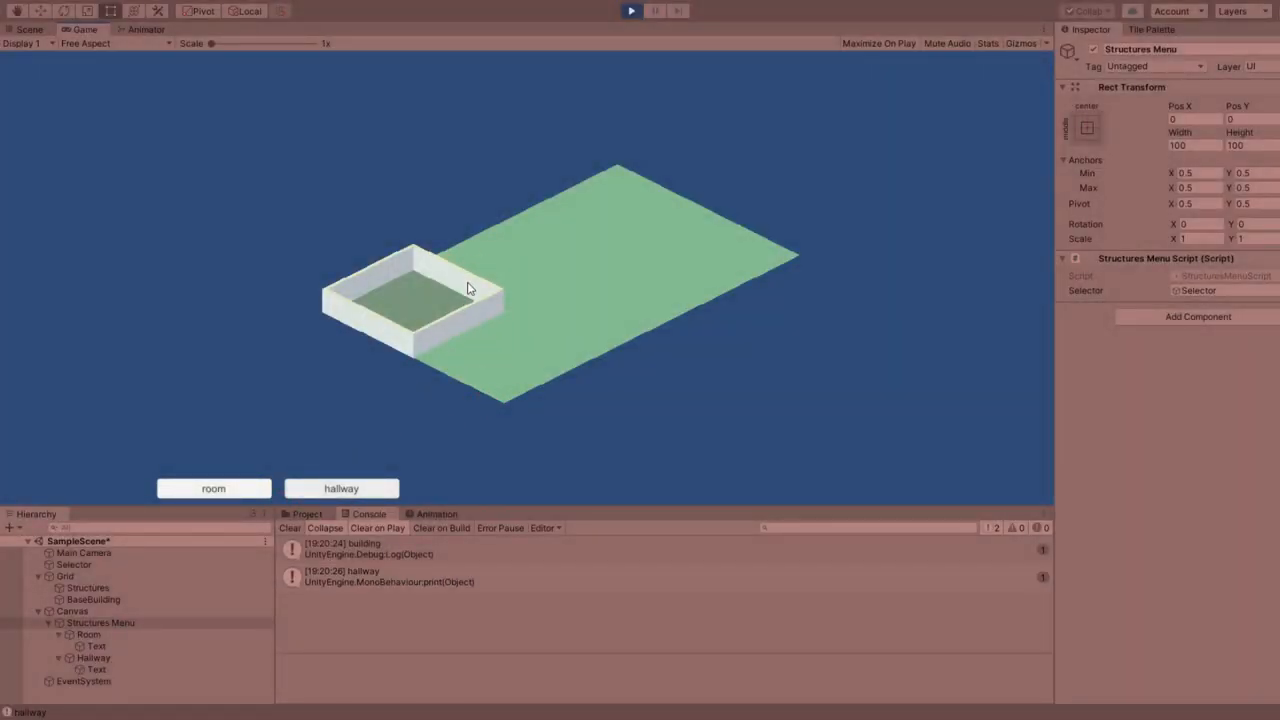
click(590, 258)
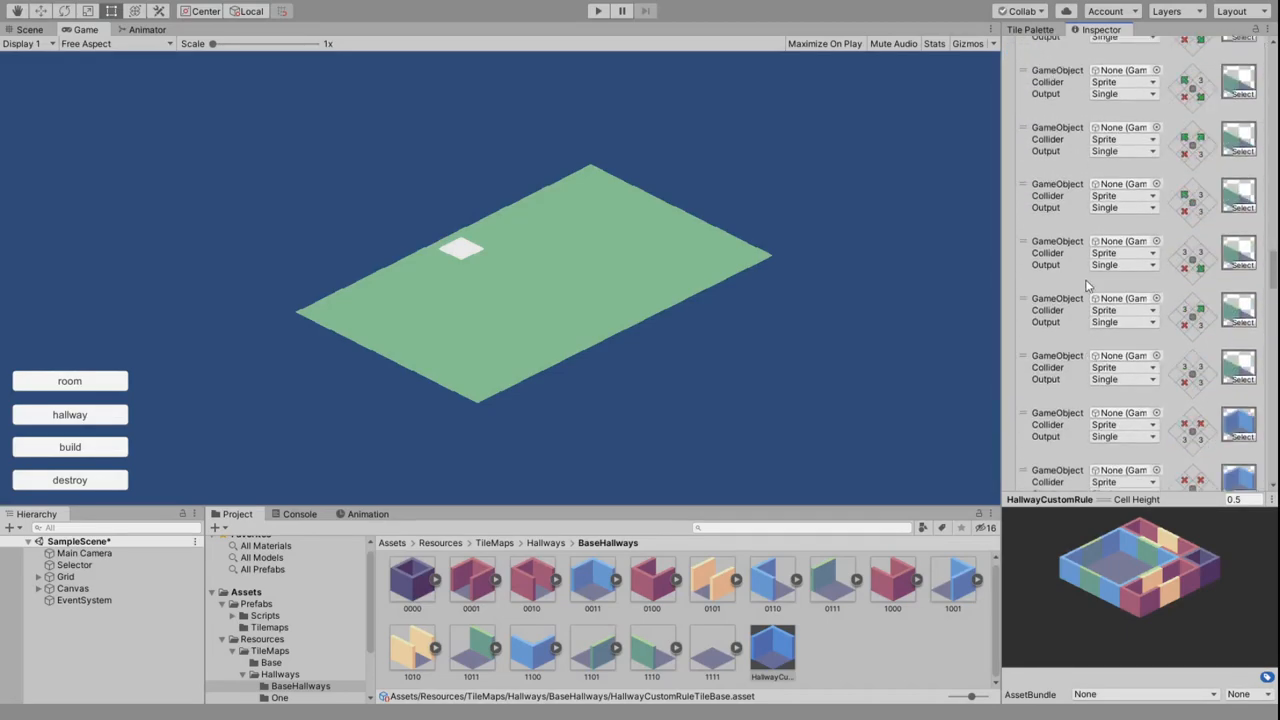
scroll(down, 3)
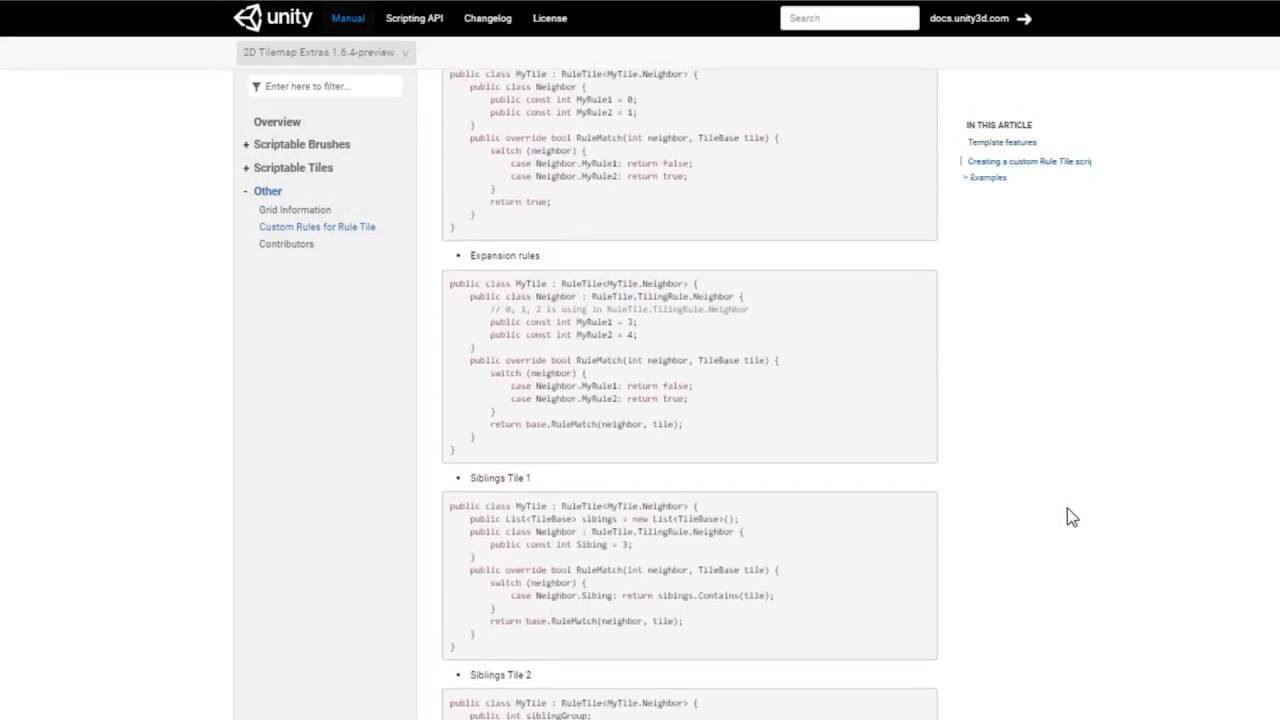
scroll(down, 3)
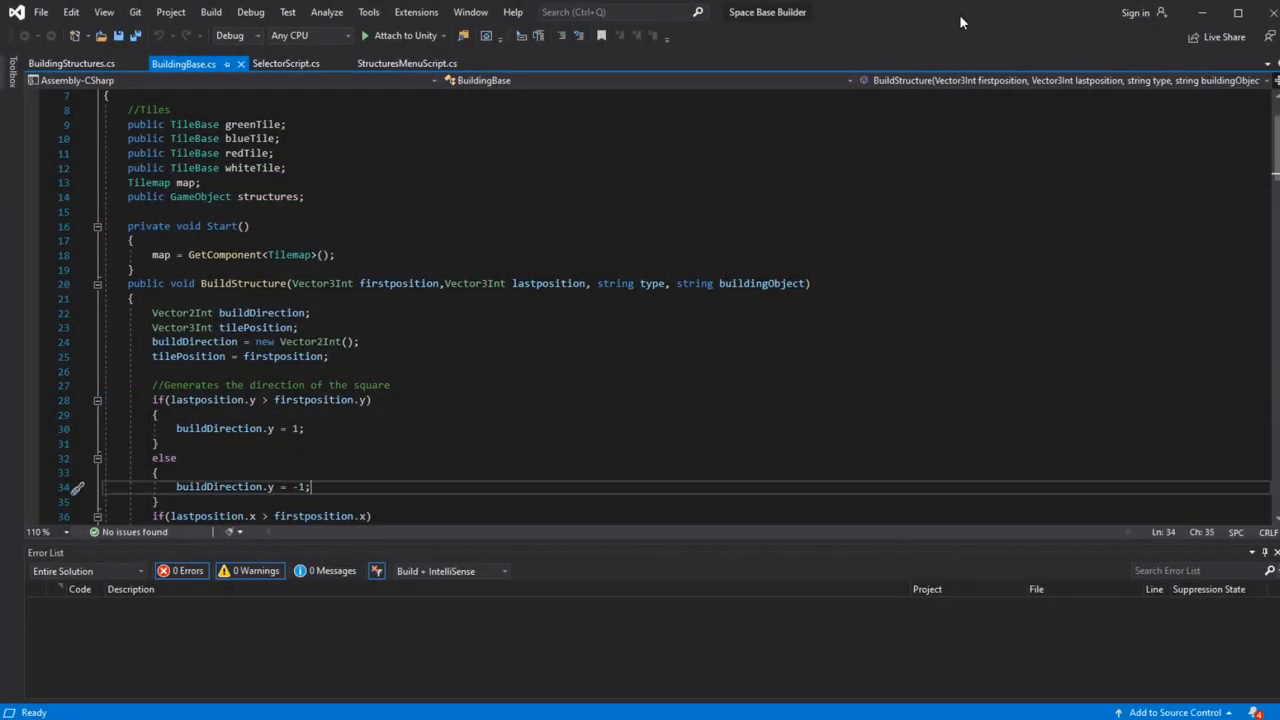
scroll(down, 3)
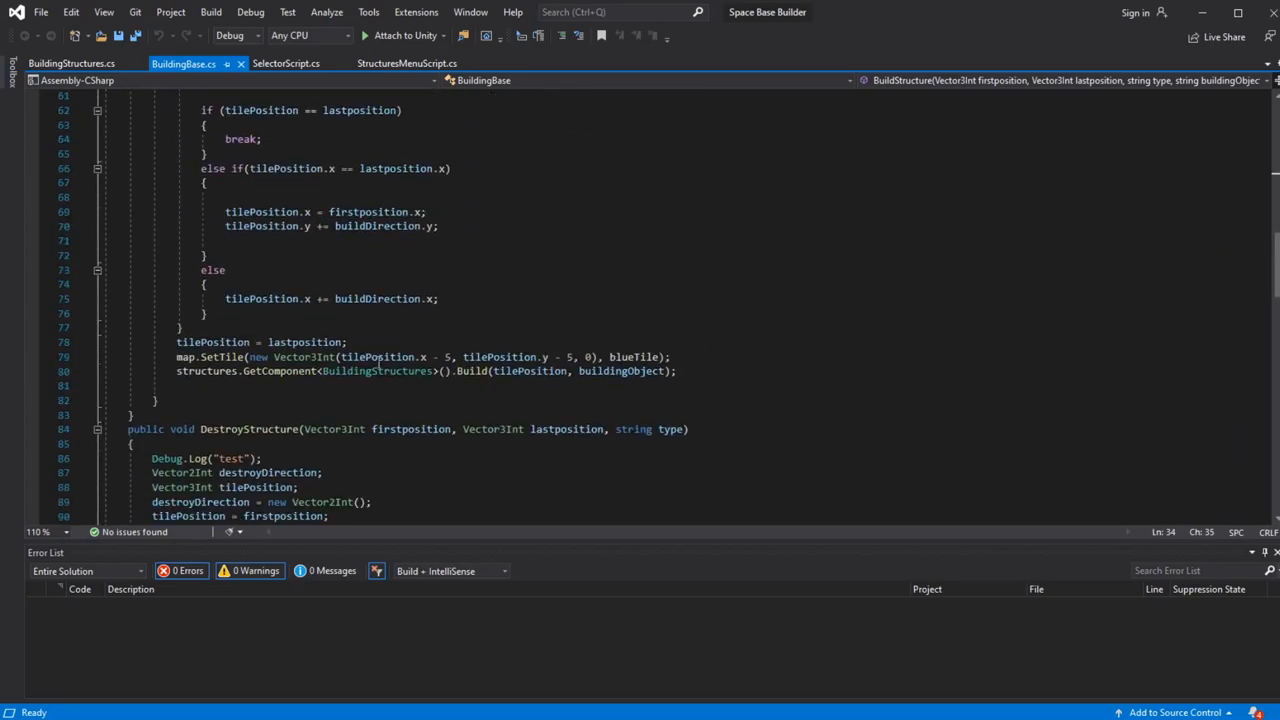
scroll(down, 3)
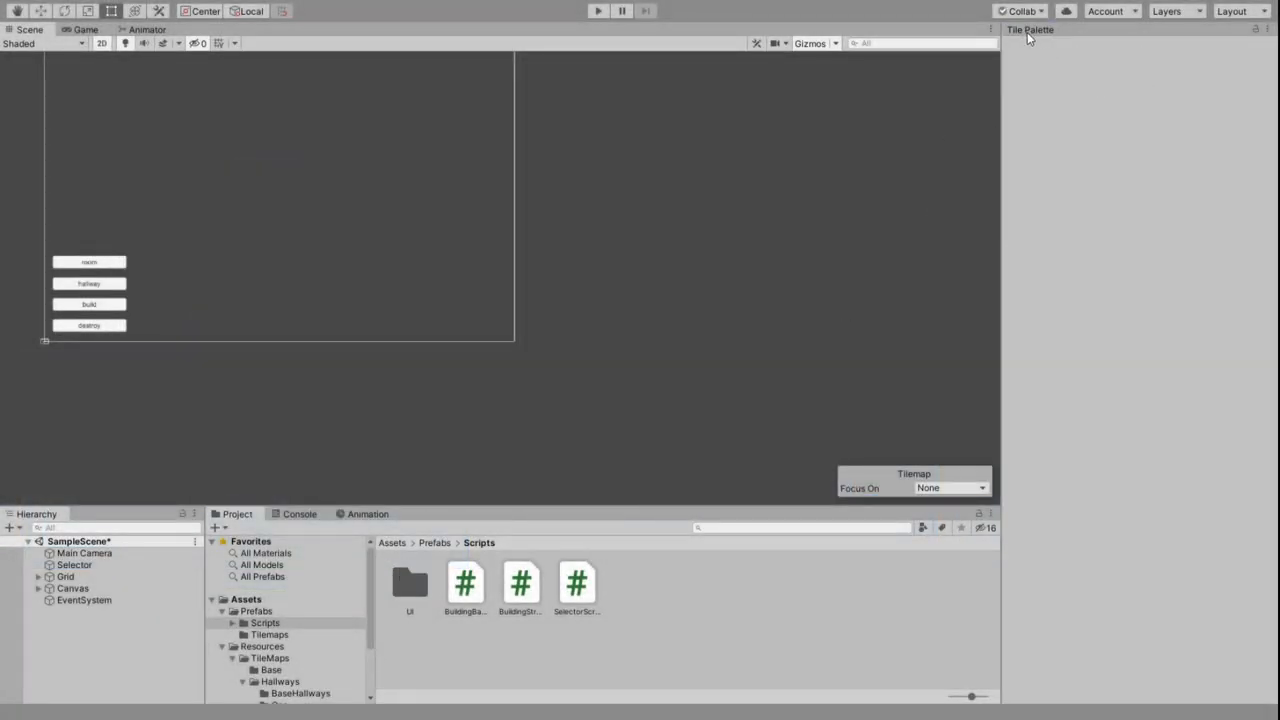
- Show the Tile Palette window with BaseBuilding as the active tilemap
click(1030, 29)
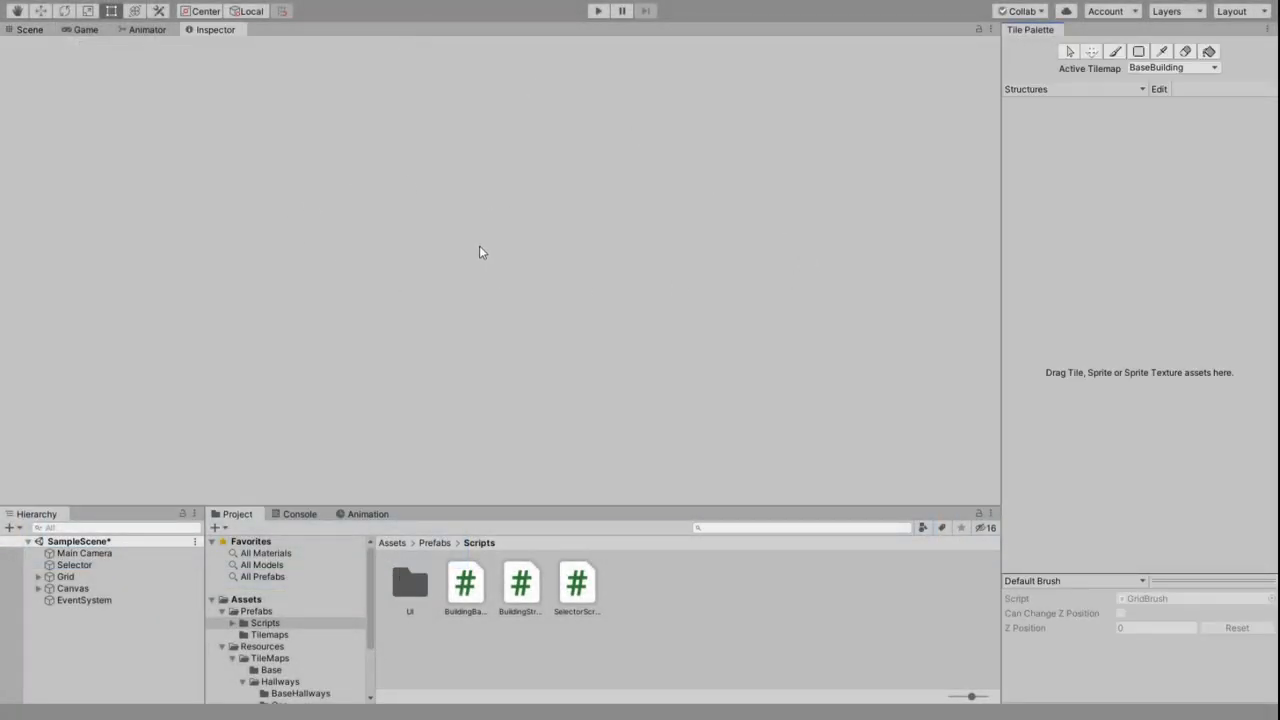